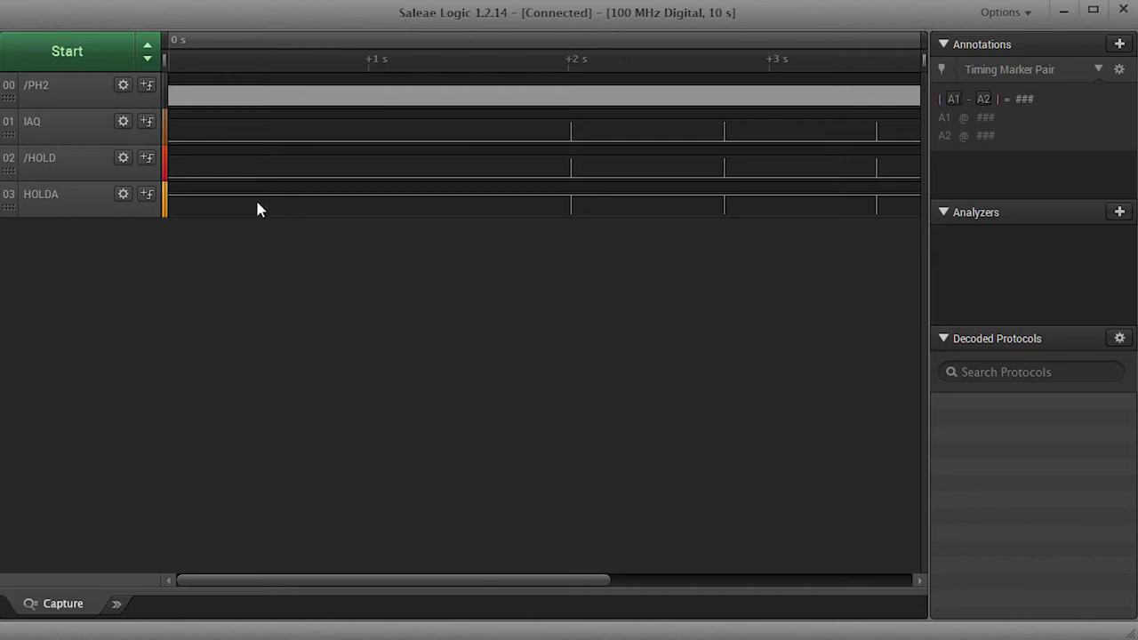
pyautogui.moveTo(193, 140)
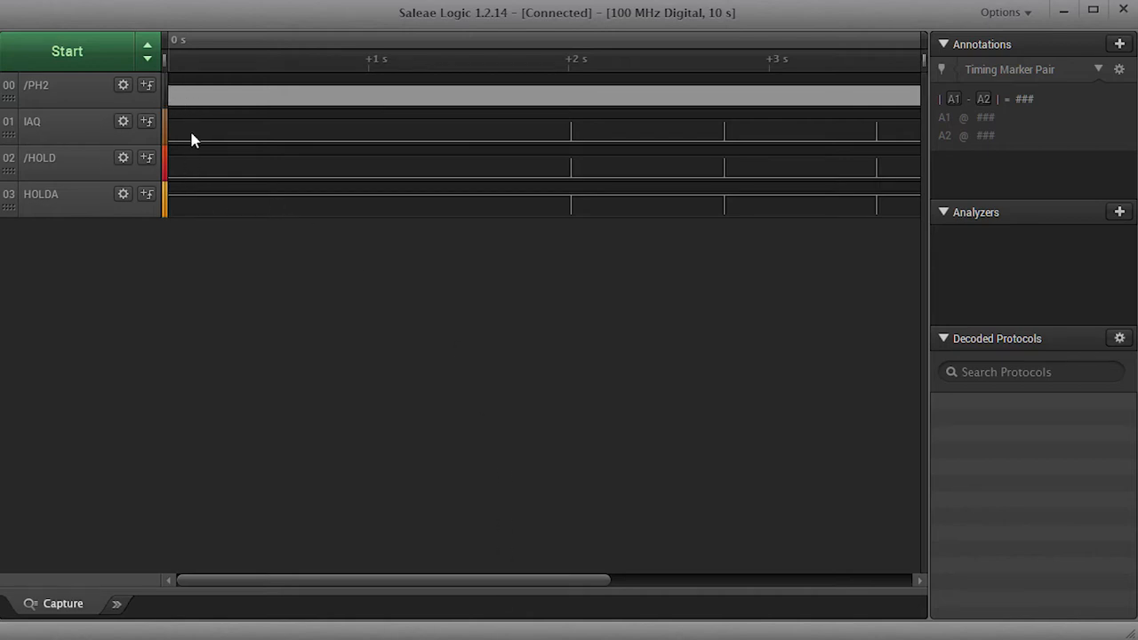
pyautogui.moveTo(195, 149)
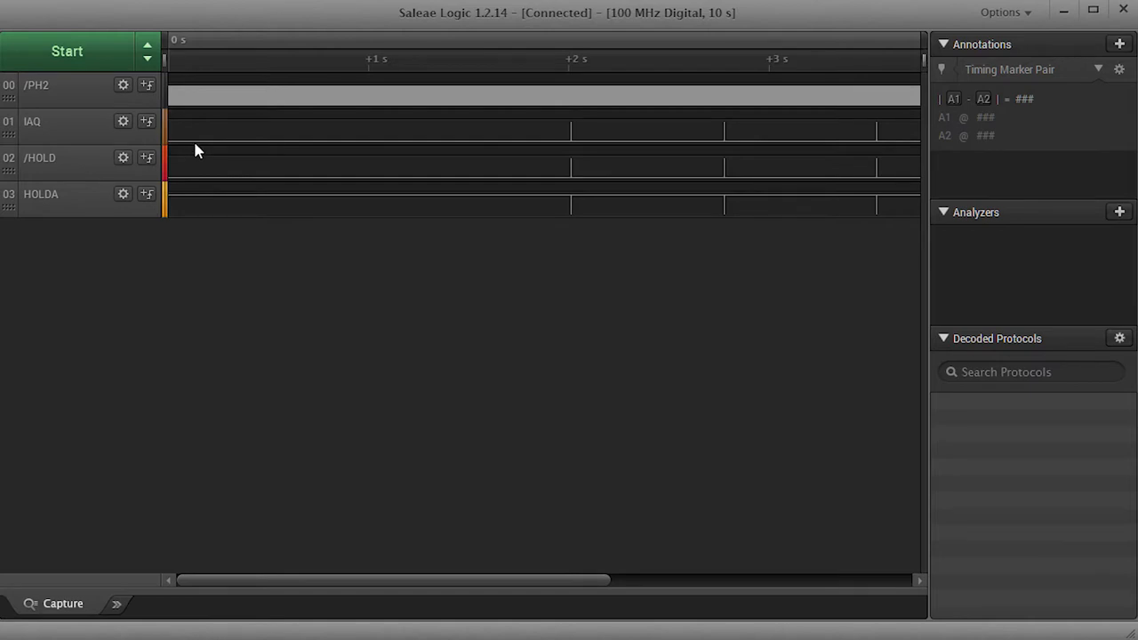
pyautogui.moveTo(195, 187)
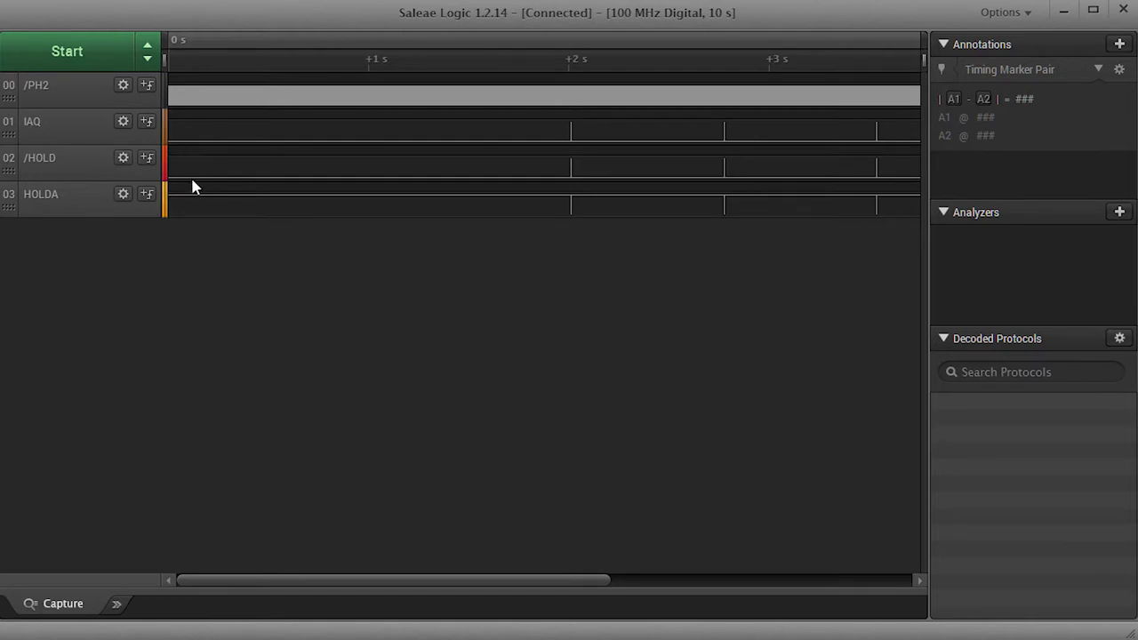
pyautogui.moveTo(198, 205)
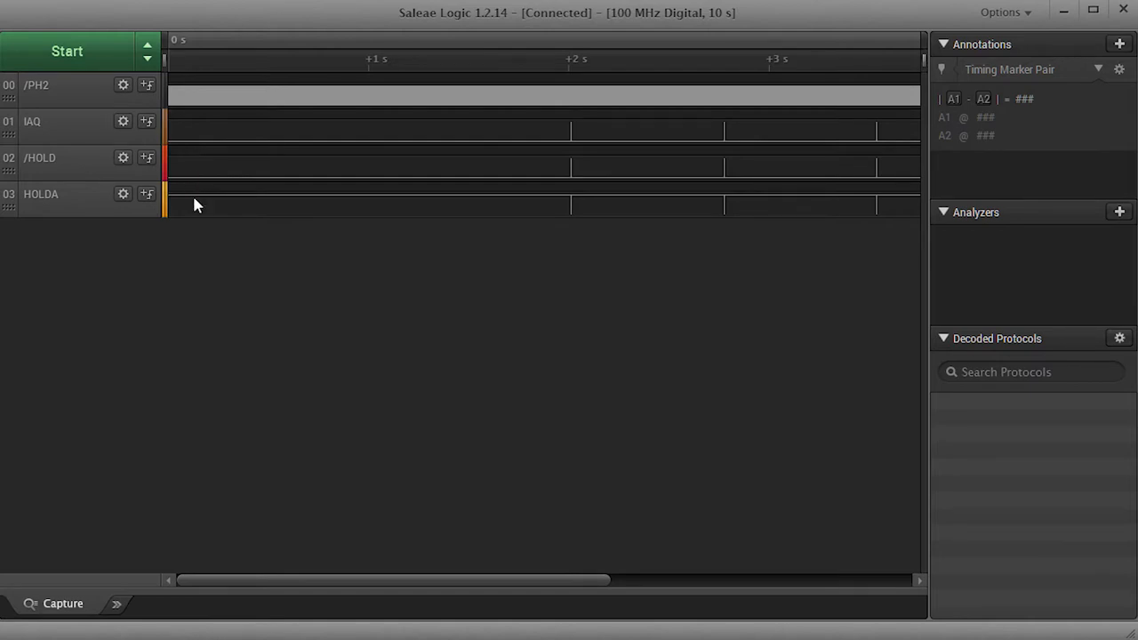
pyautogui.moveTo(288, 158)
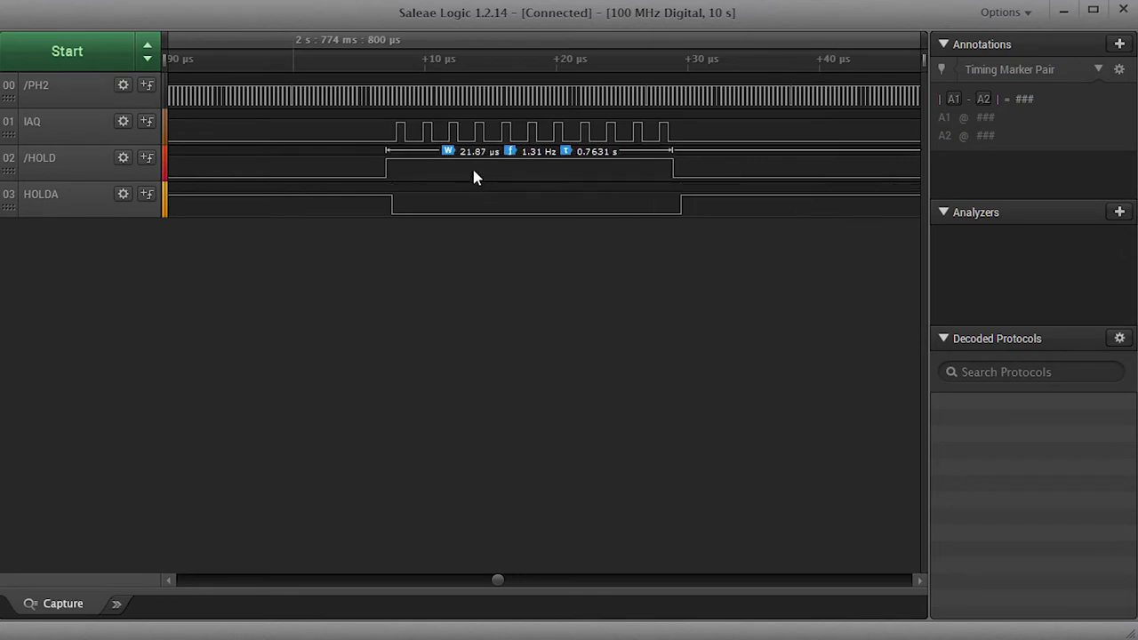
pyautogui.moveTo(460, 168)
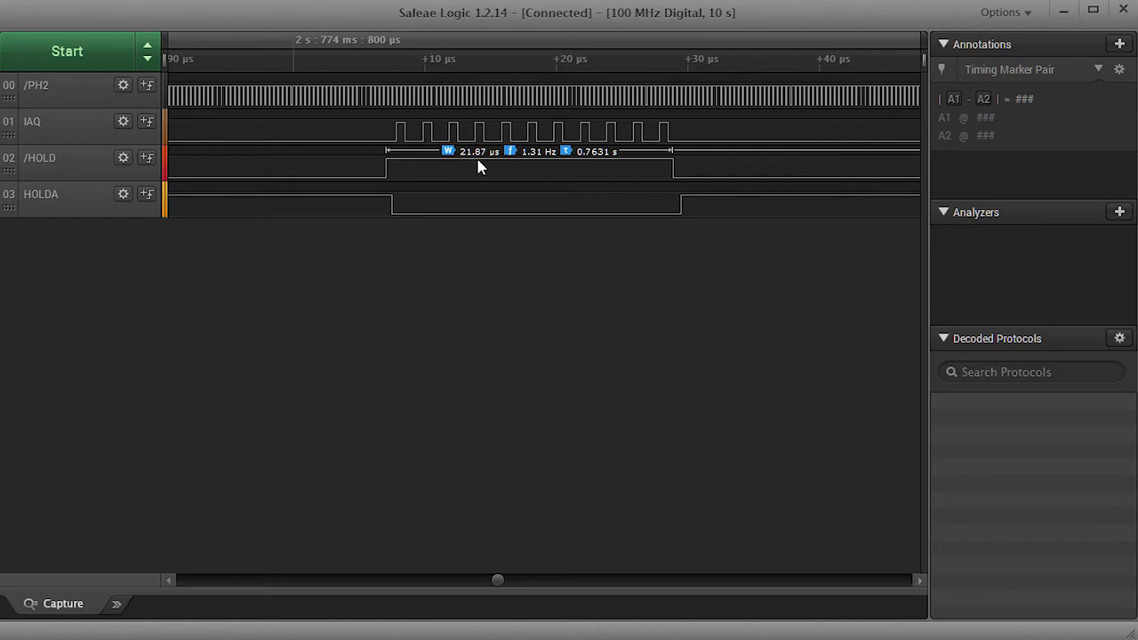
pyautogui.moveTo(402, 164)
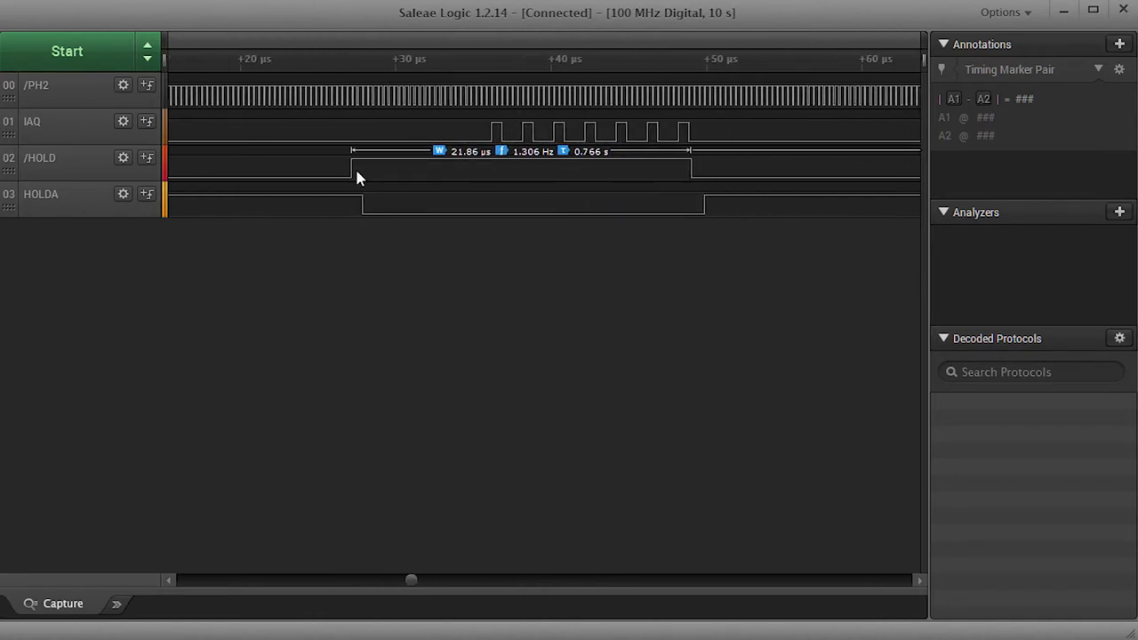
pyautogui.moveTo(498, 182)
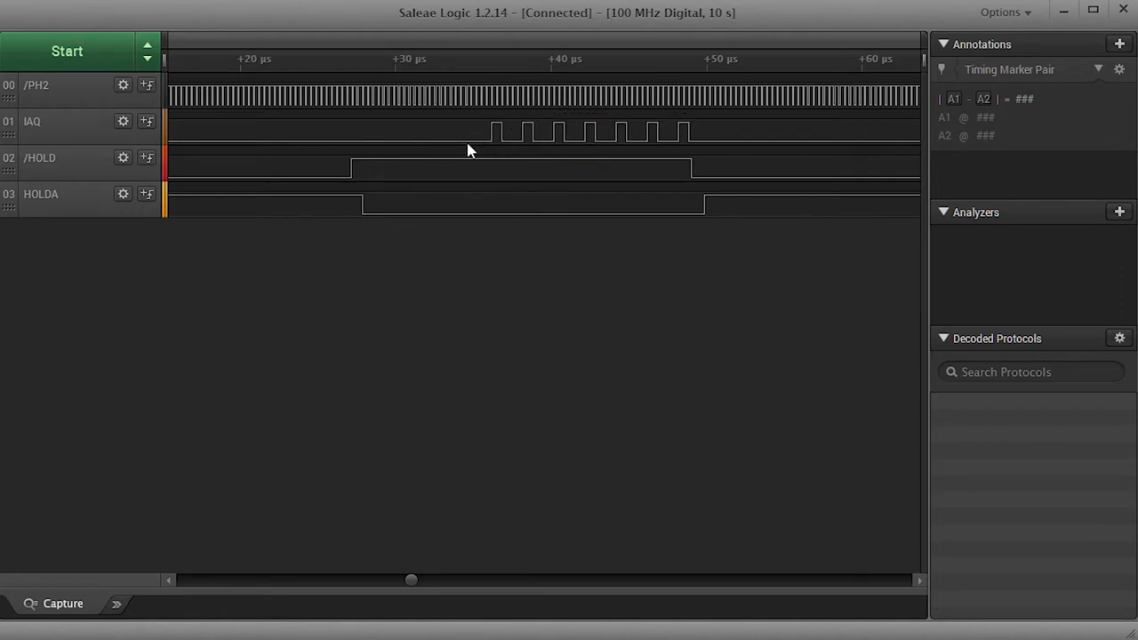
pyautogui.moveTo(501, 138)
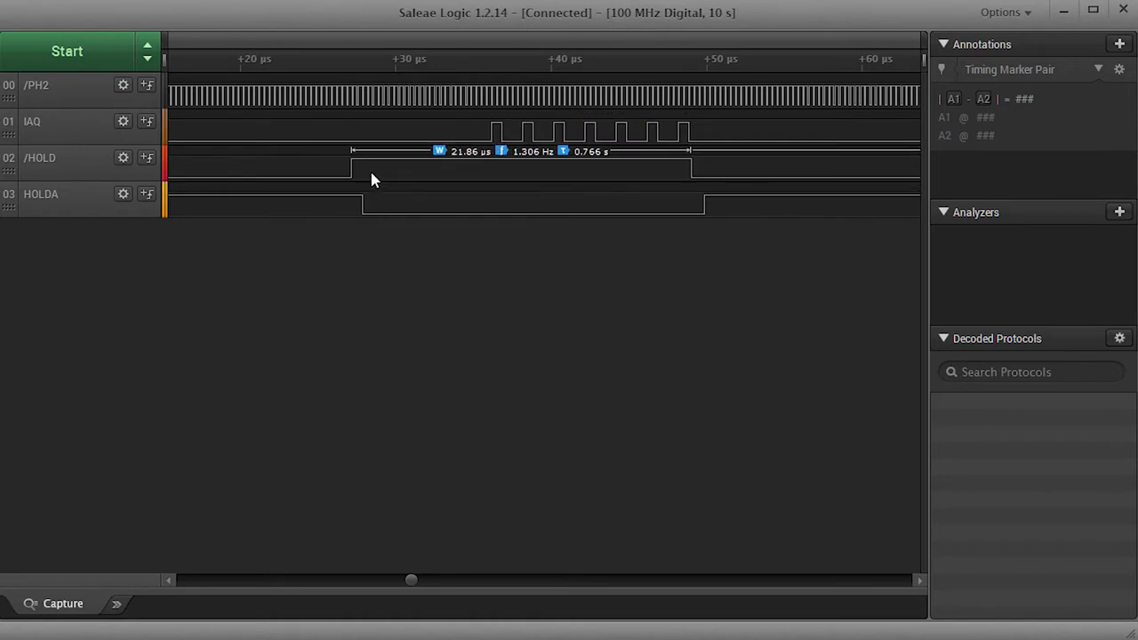
pyautogui.moveTo(489, 176)
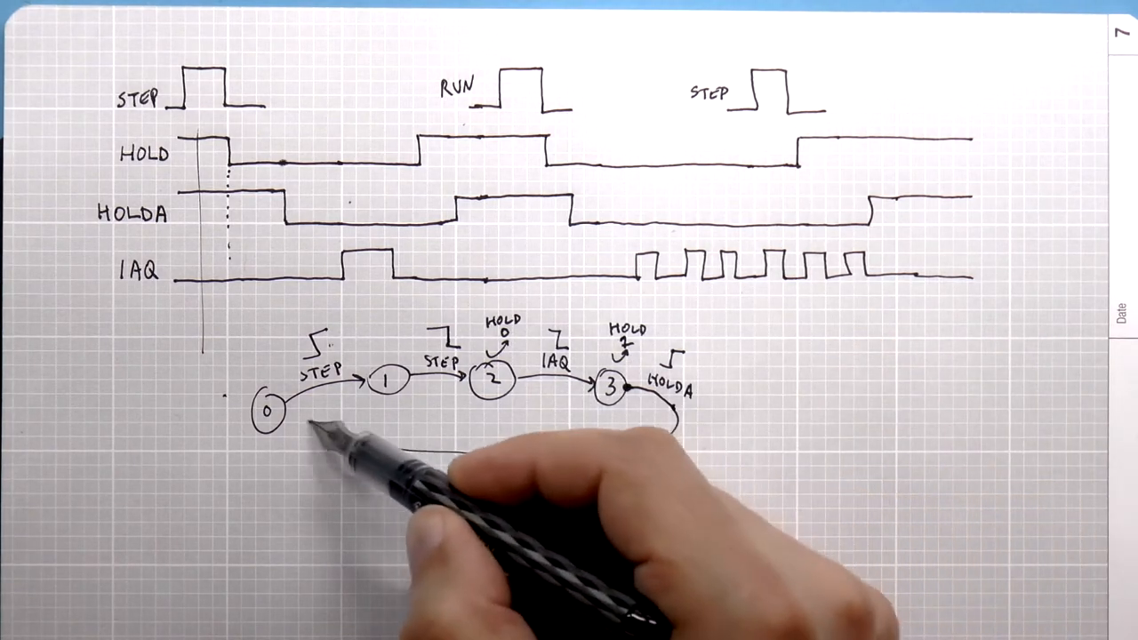
# Step: Draw the return transition arc from state 3 back to state 0
pyautogui.moveTo(676, 409); pyautogui.dragTo(267, 418)
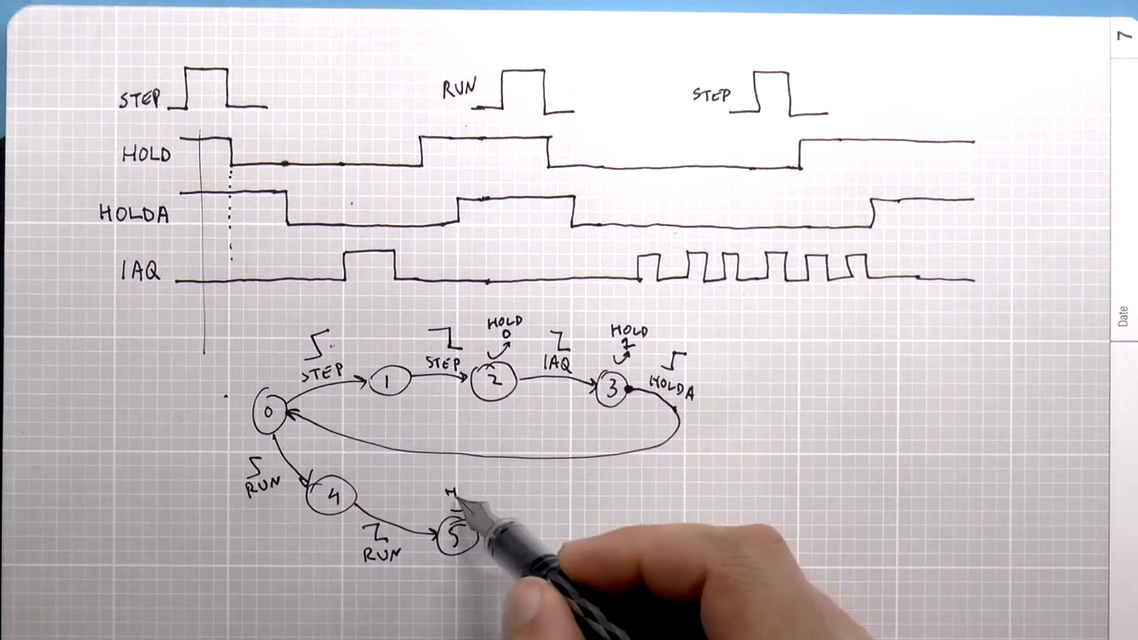
# Step: Label the run branch with HOLD at state 5 and number the next state
pyautogui.write('HOLD')
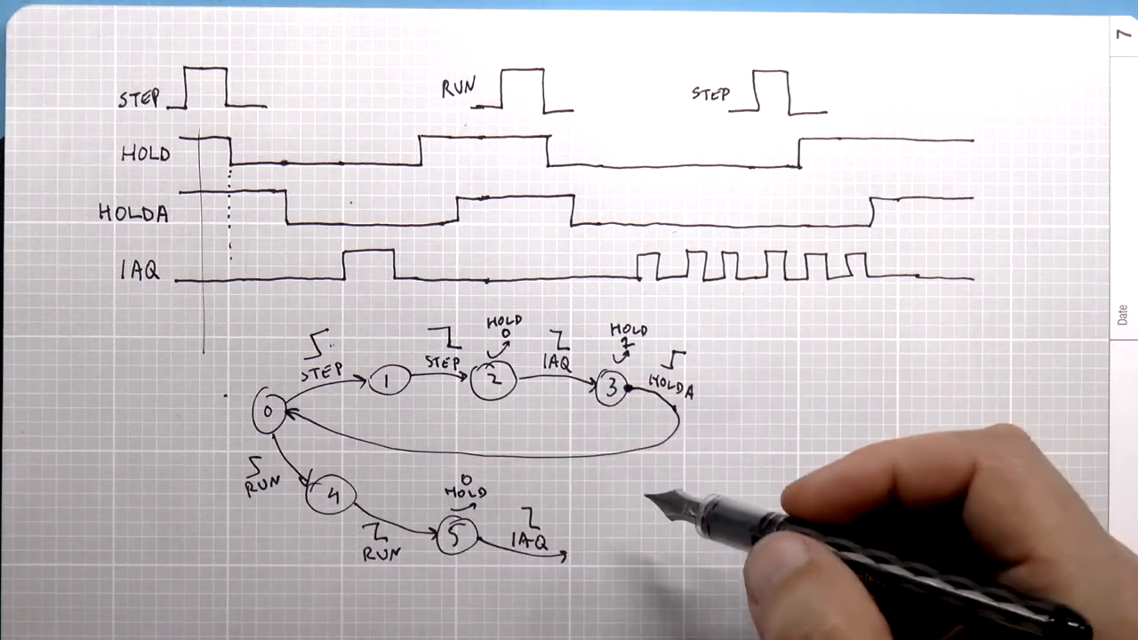
pyautogui.write('6')
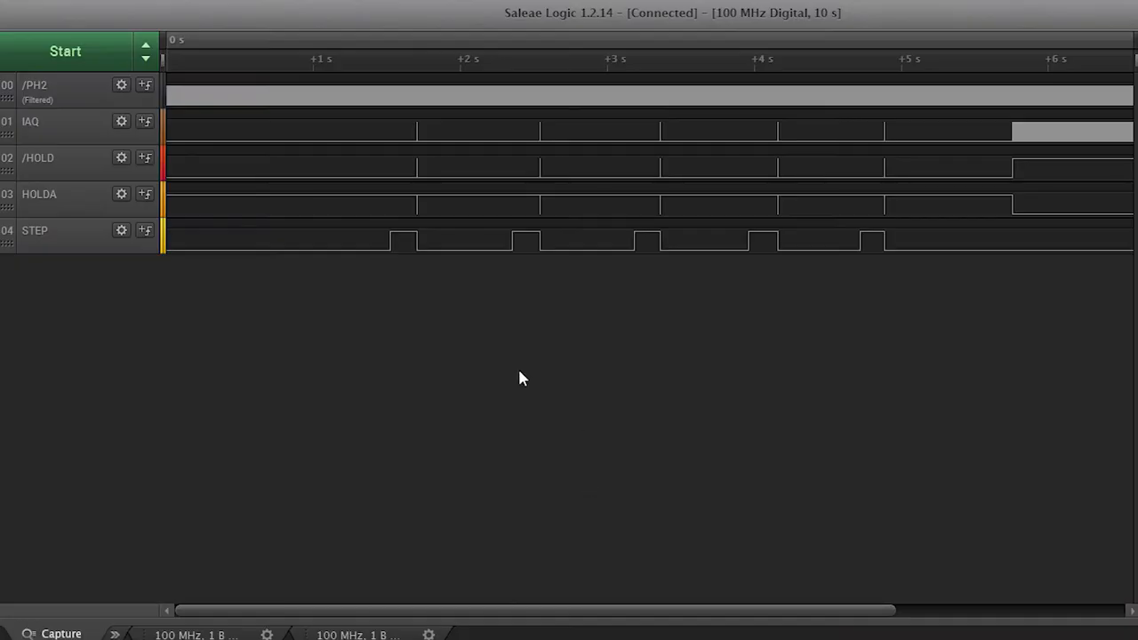
pyautogui.moveTo(768, 277)
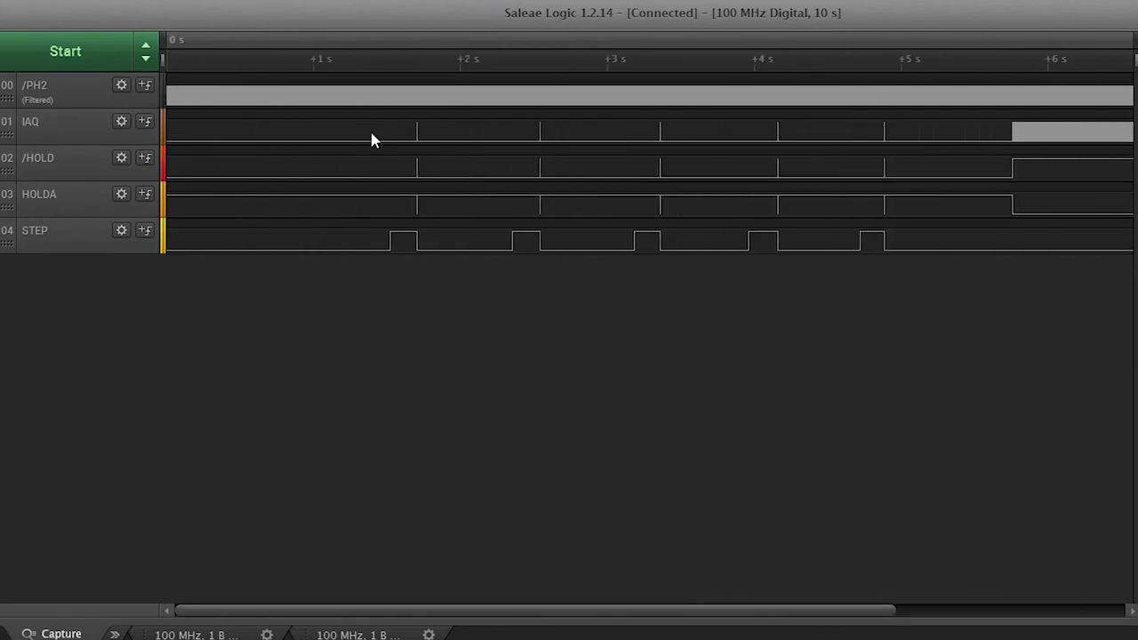
pyautogui.moveTo(411, 213)
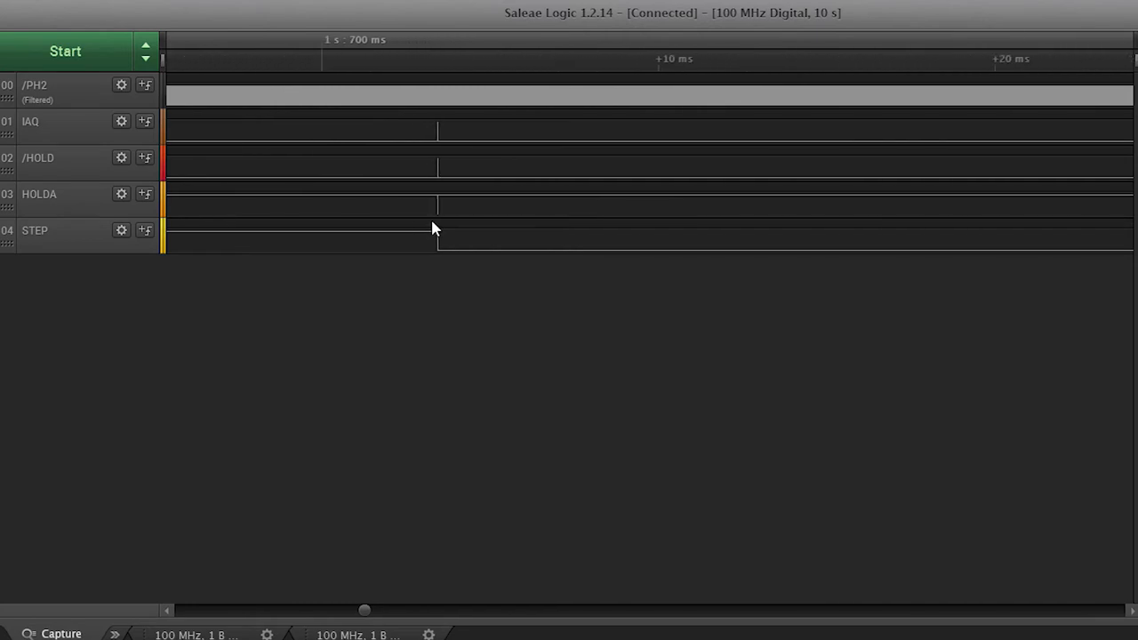
# Step: Zoom into the STEP edge until individual /PH2 clock cycles are visible
pyautogui.scroll(3)
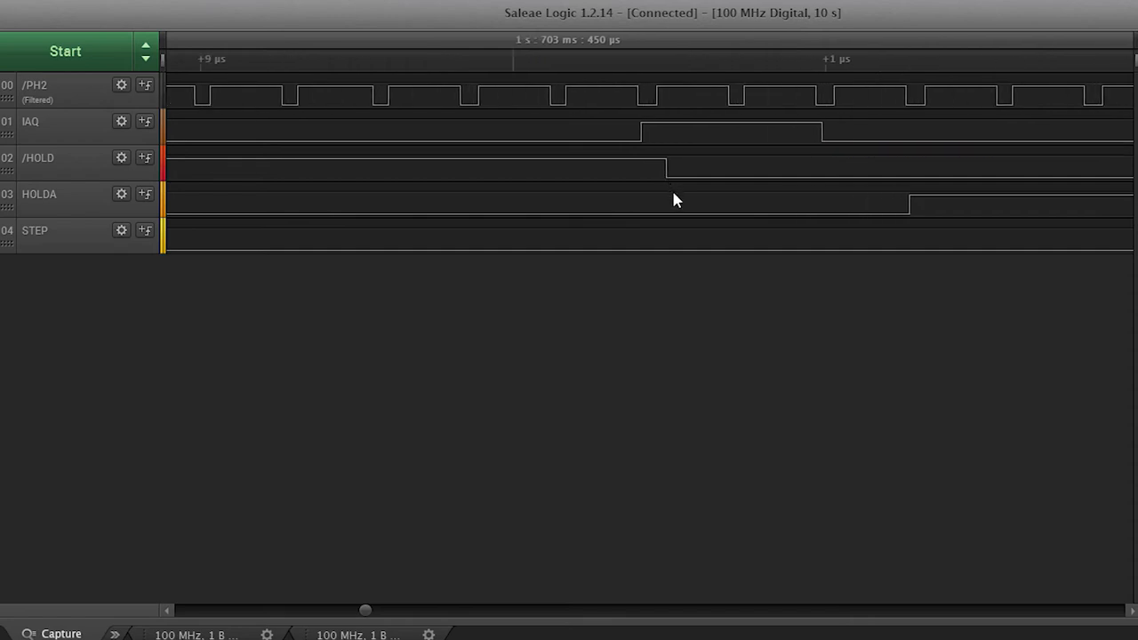
pyautogui.moveTo(910, 213)
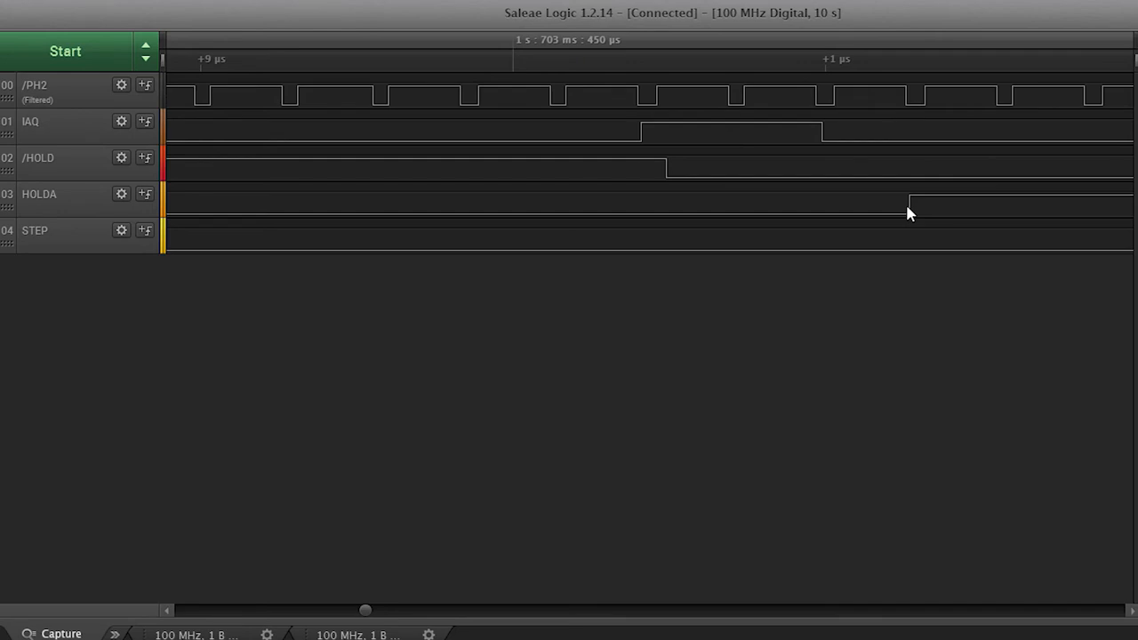
pyautogui.moveTo(731, 203)
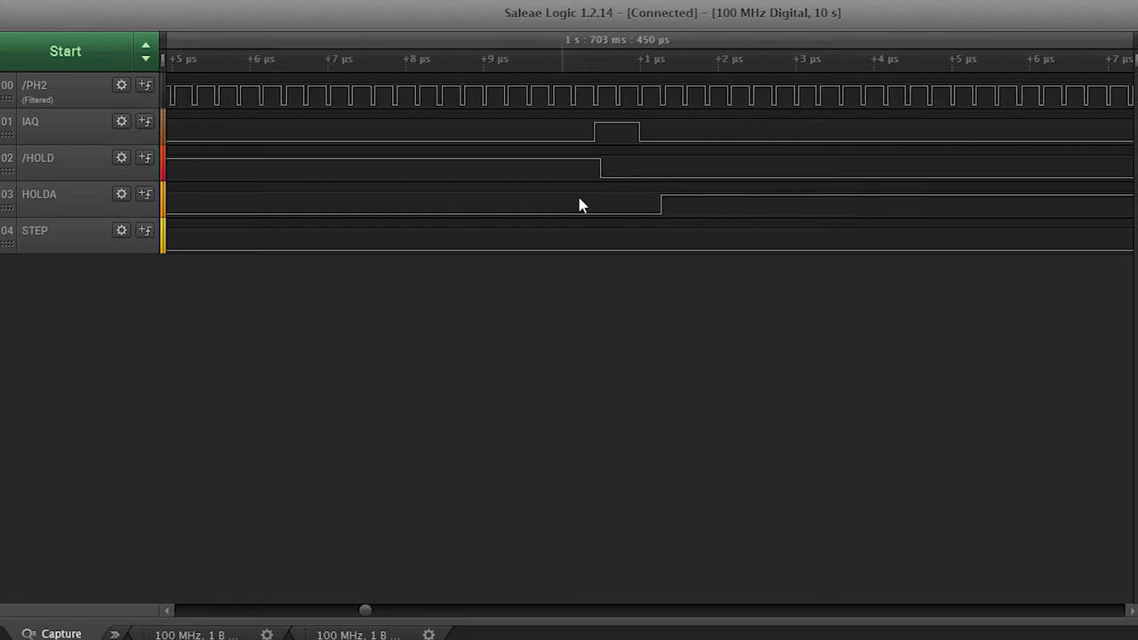
# Step: Zoom around the STEP edge to read the HOLDA and interrupt pulse widths
pyautogui.scroll(-3)
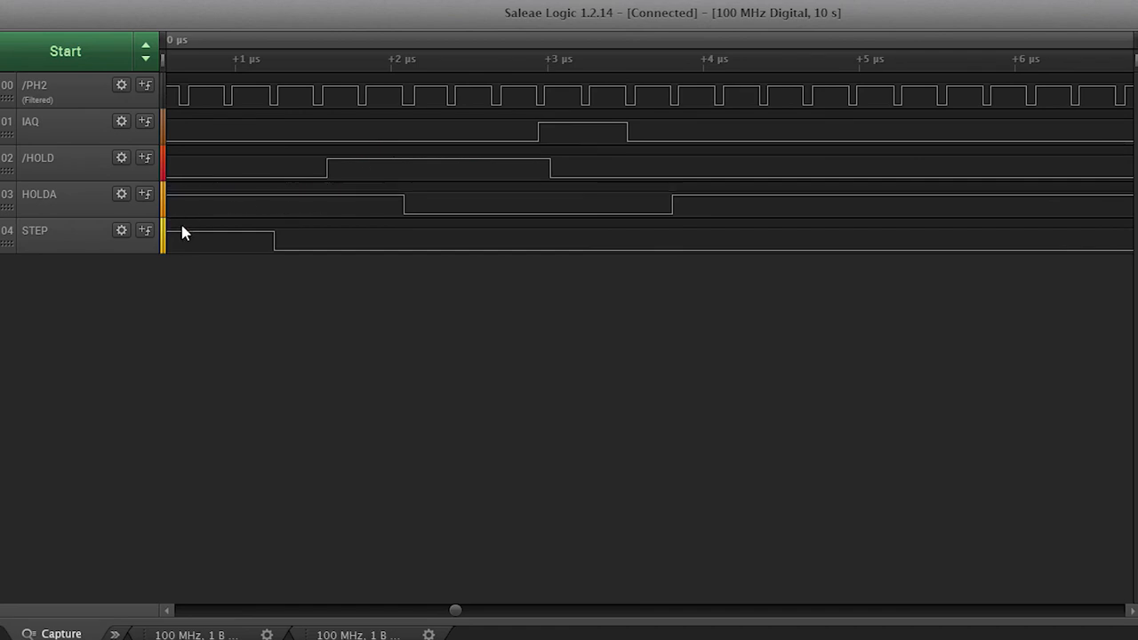
pyautogui.moveTo(277, 263)
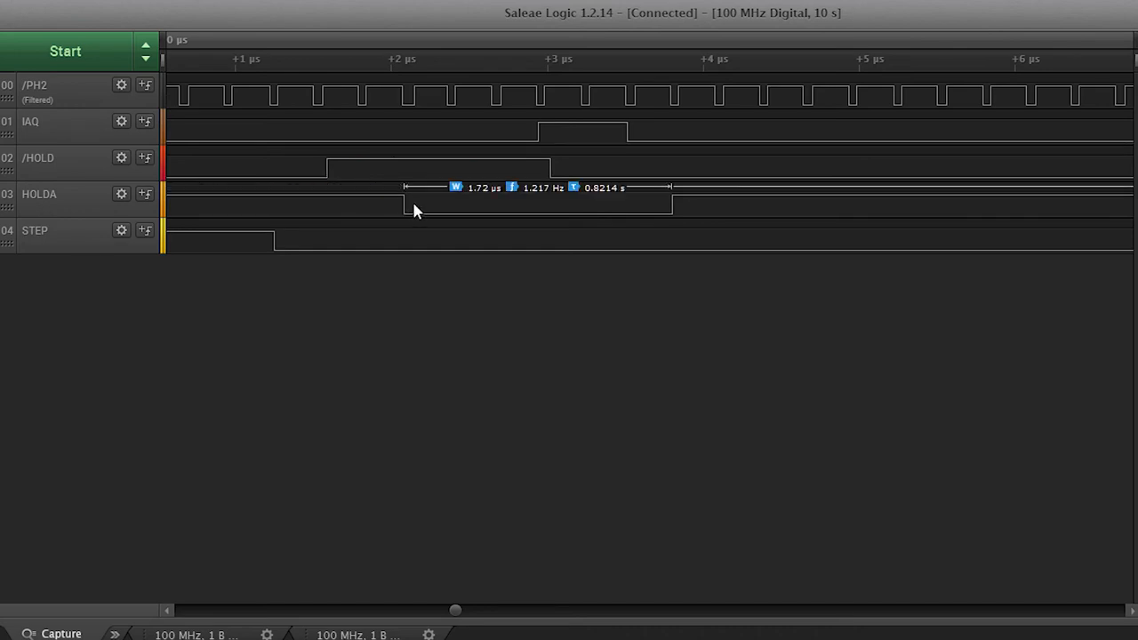
pyautogui.moveTo(548, 139)
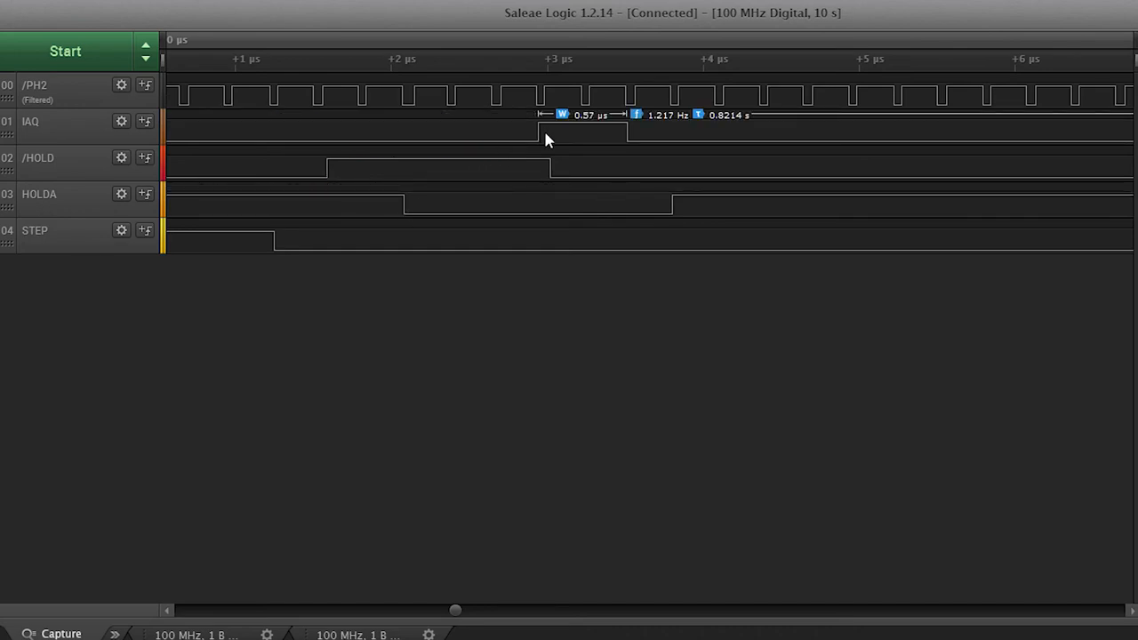
pyautogui.moveTo(562, 157)
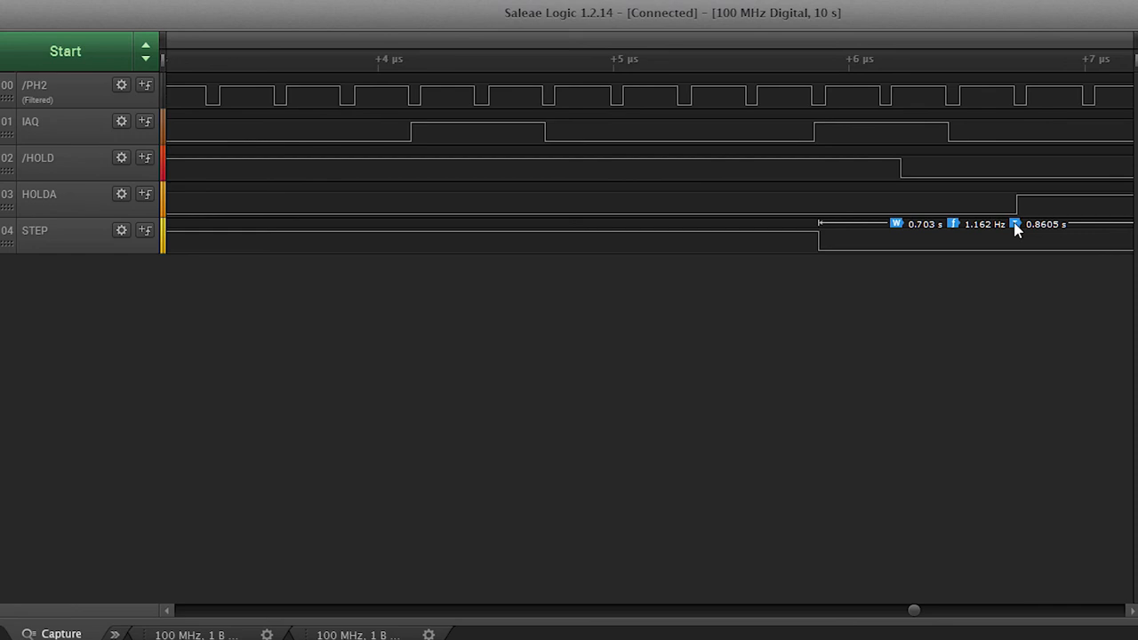
pyautogui.moveTo(1021, 277)
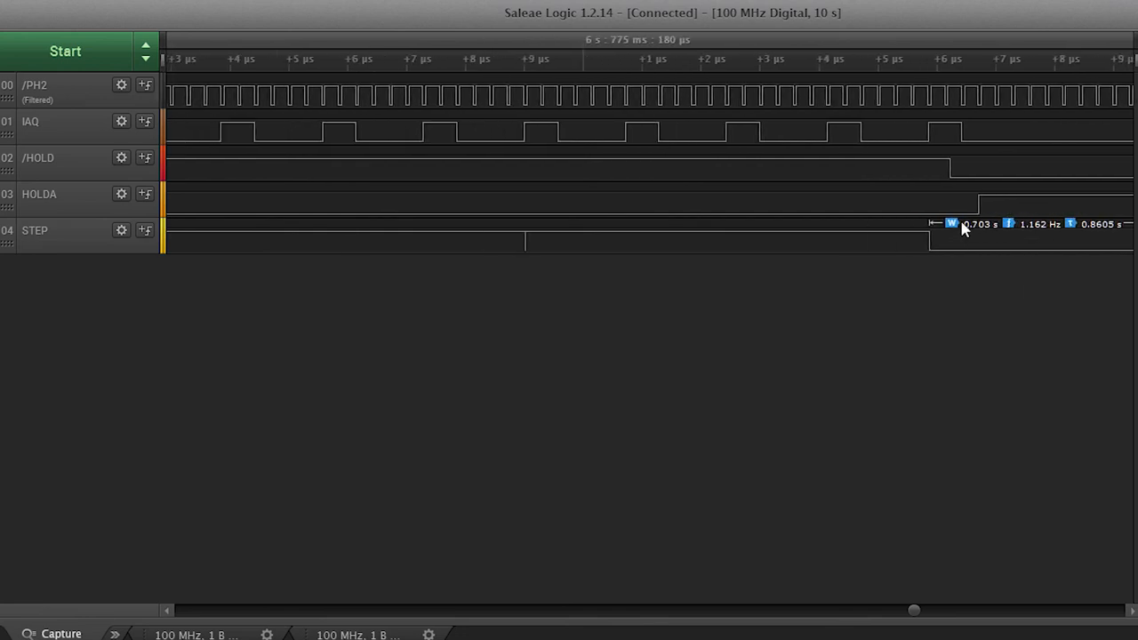
# Step: Zoom out to the seconds scale to compare run-mode timing across STEP pulses
pyautogui.scroll(-3)
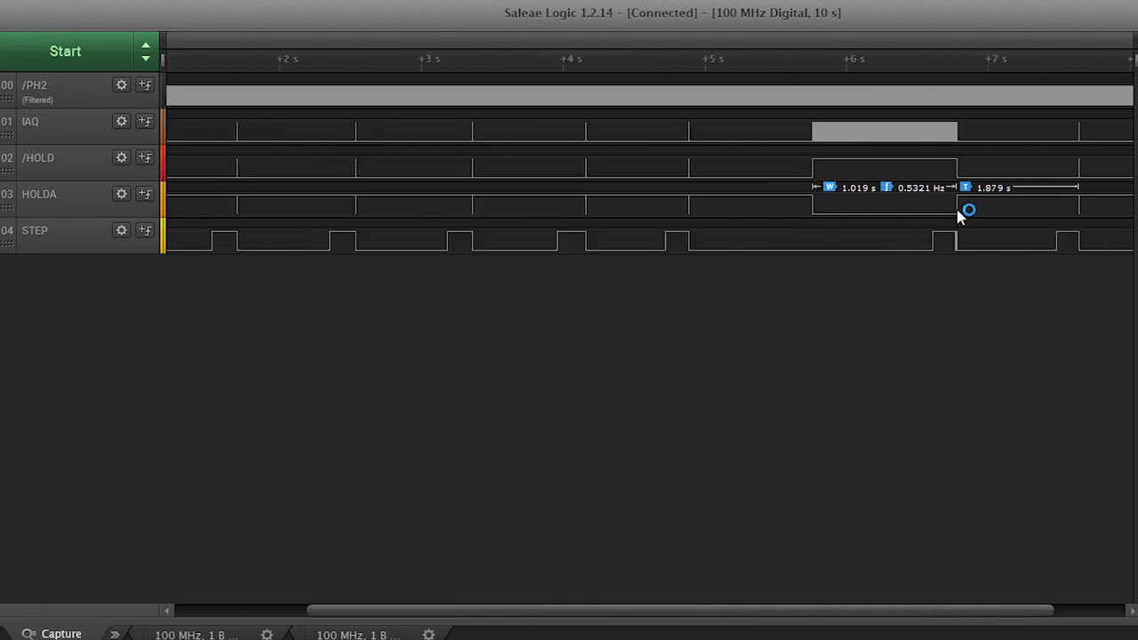